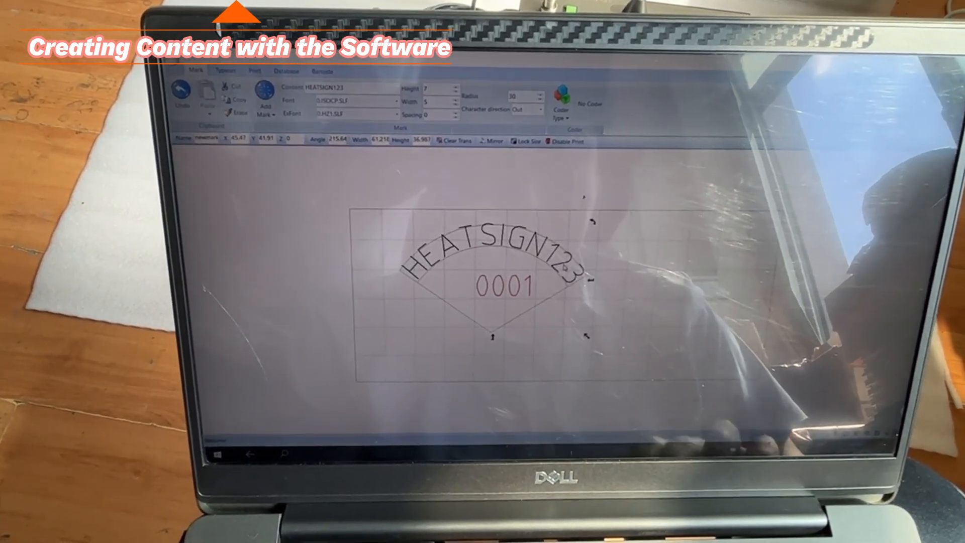
Insert a dot-matrix code via Add Mark and place it below the arched text.
click(404, 114)
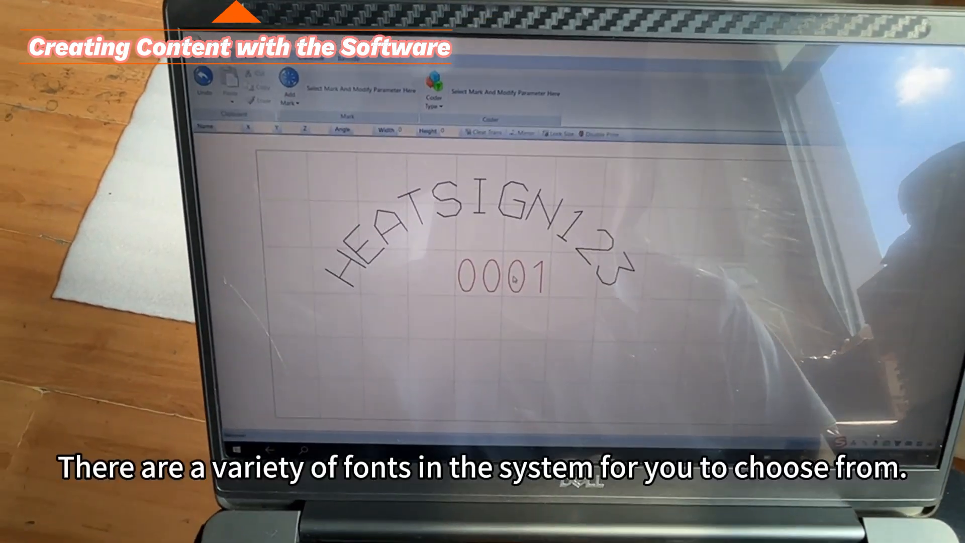
click(350, 123)
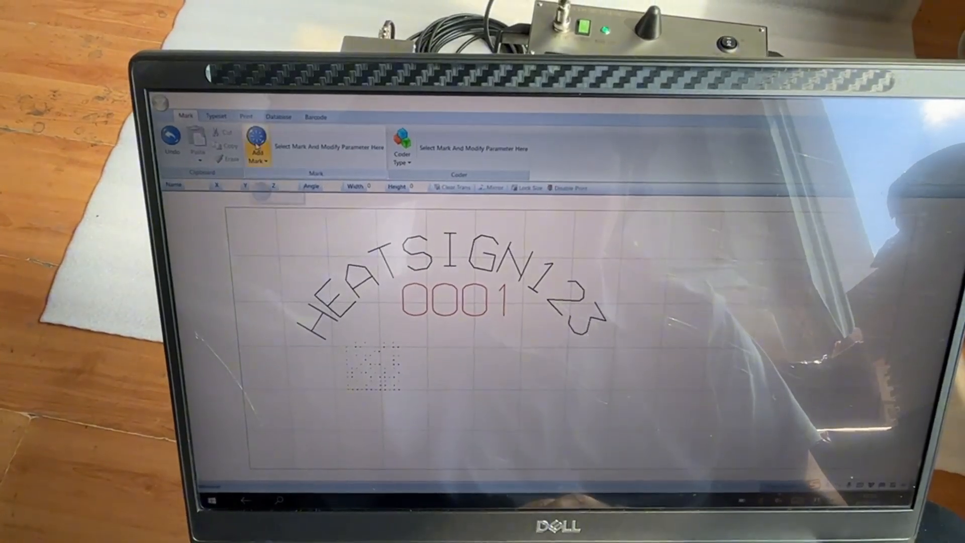
Insert a star shape and a %Y-%m-%d date field, then show the Print parameters.
click(259, 147)
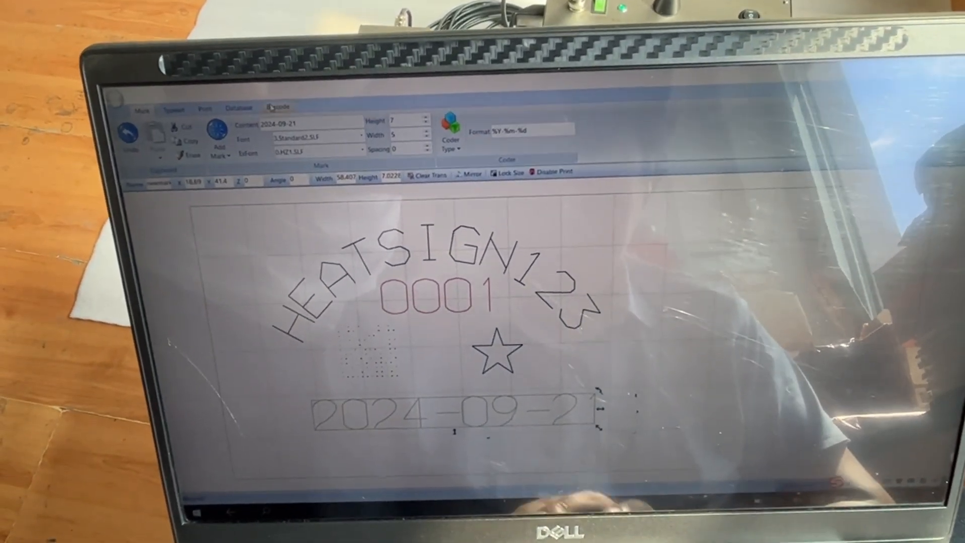
click(182, 81)
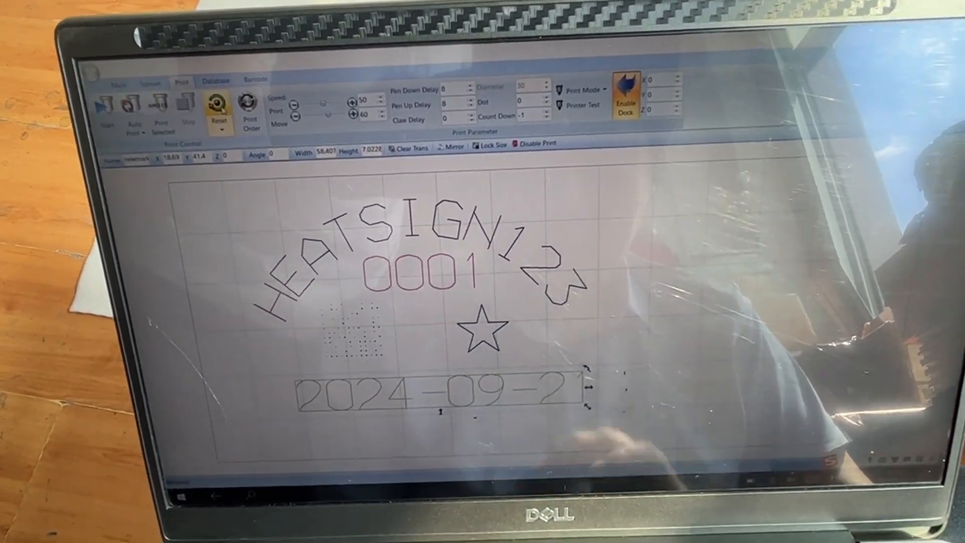